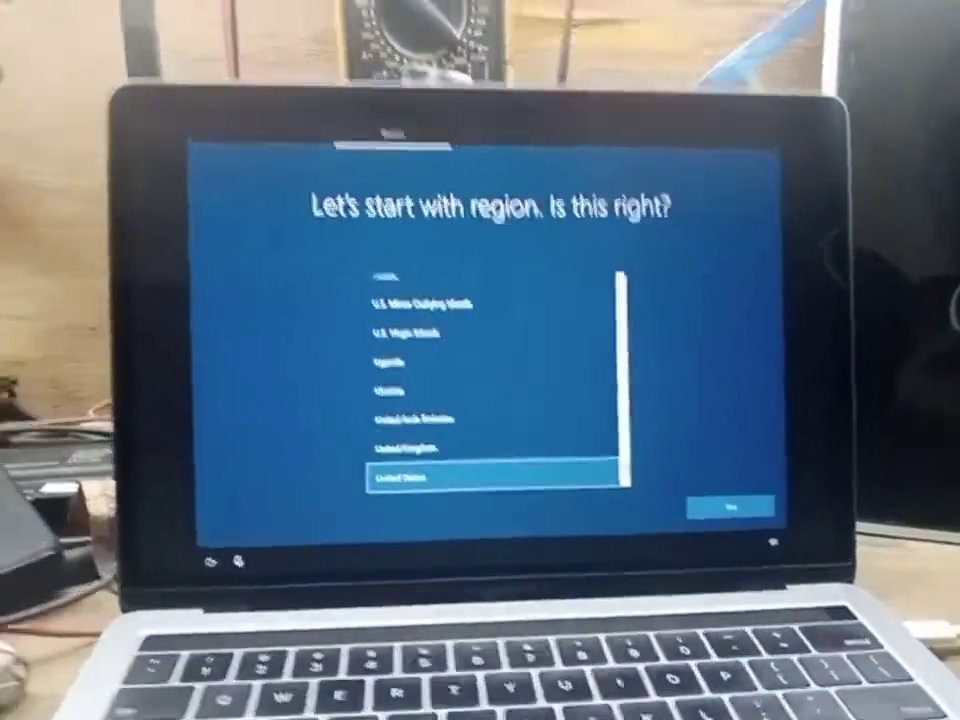
Confirm United States as the region and continue to the account screen.
click(736, 504)
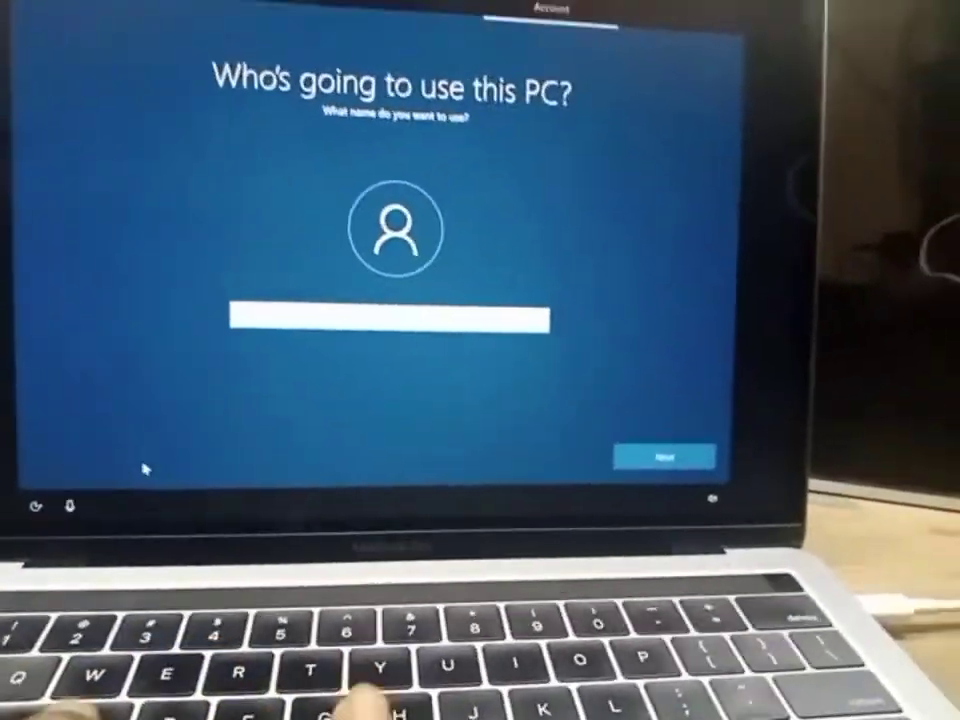
Accept the account name and continue past the password step without setting one.
click(664, 456)
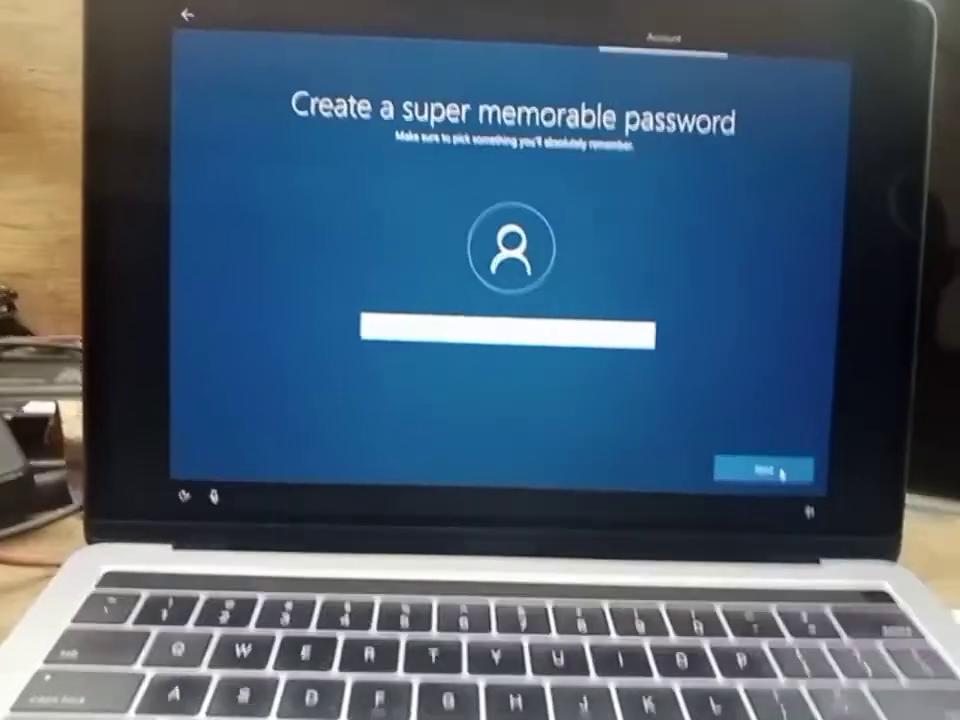
click(764, 470)
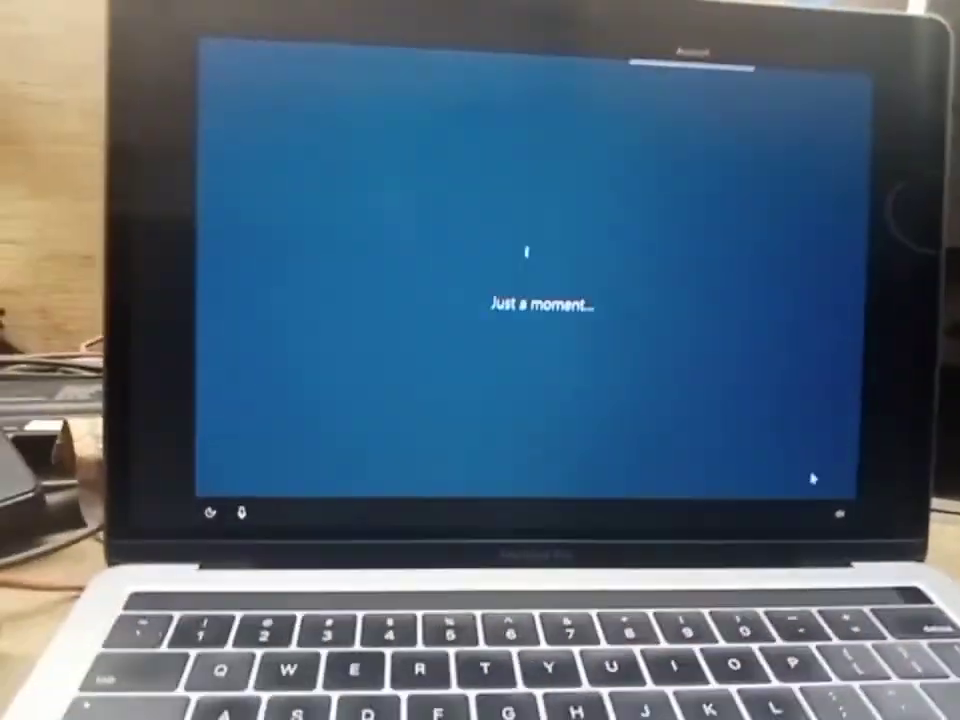